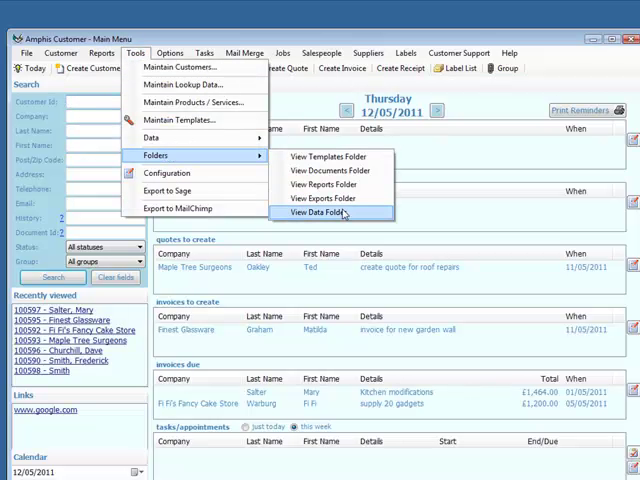
left_click(320, 212)
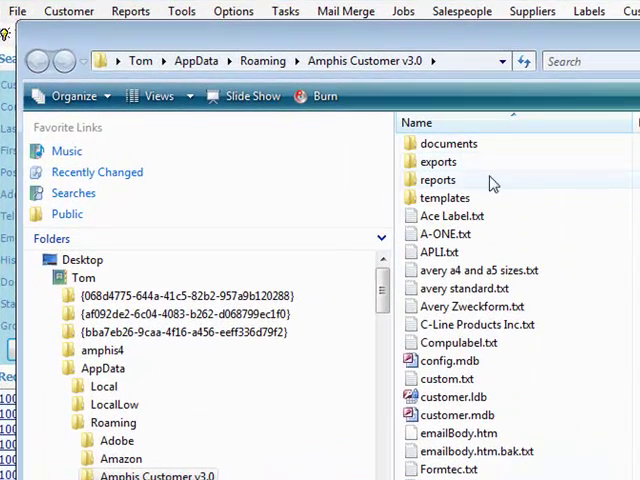
mouse_move(440, 420)
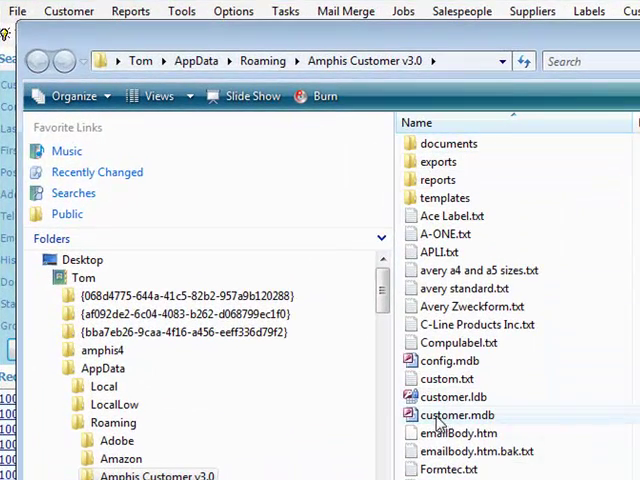
mouse_move(457, 415)
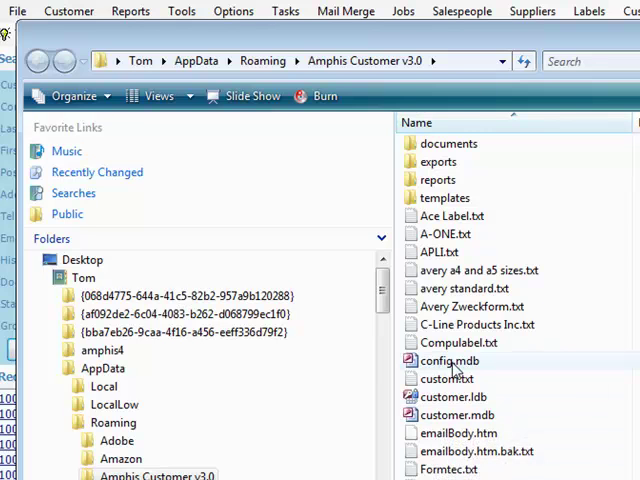
mouse_move(495, 370)
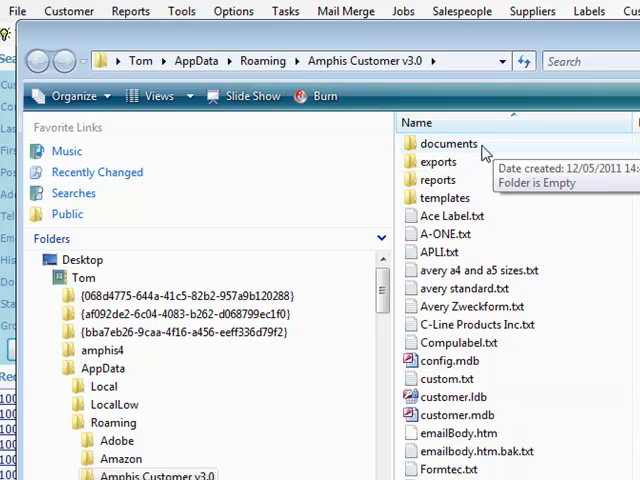
mouse_move(463, 197)
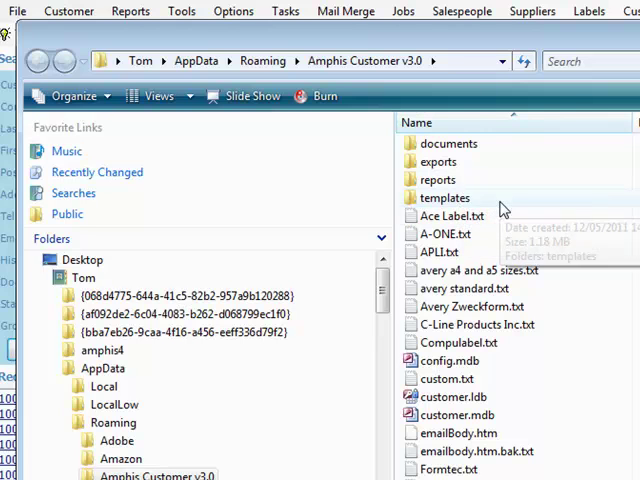
mouse_move(66, 151)
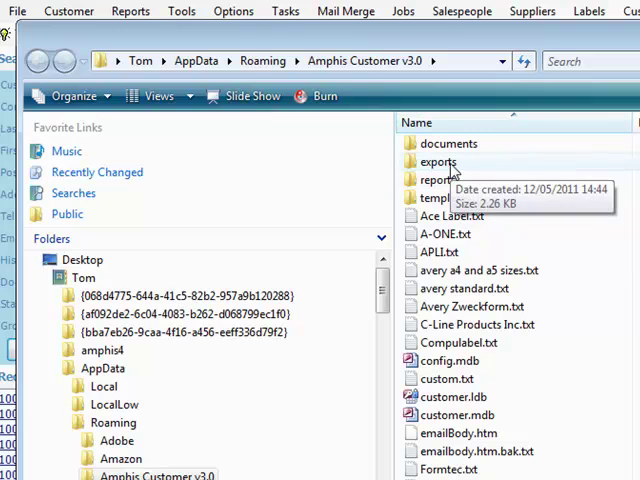
mouse_move(520, 221)
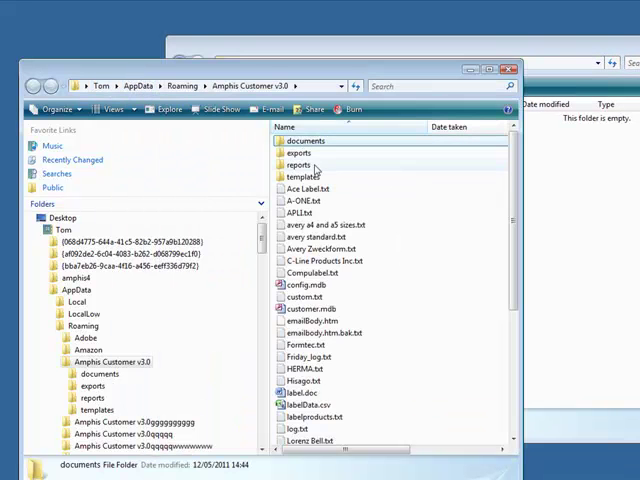
Browse the documents subfolder and close the local data folder Explorer windows.
left_click_drag(300, 153, 595, 185)
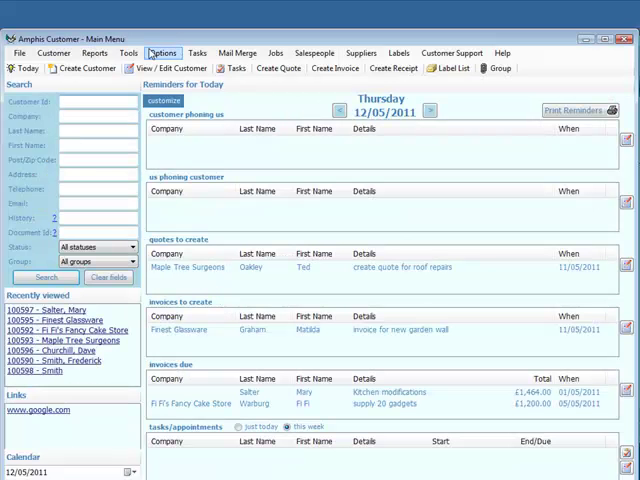
Open Tools > Configuration to show the database, documents, templates, reports and exports locations.
left_click(163, 53)
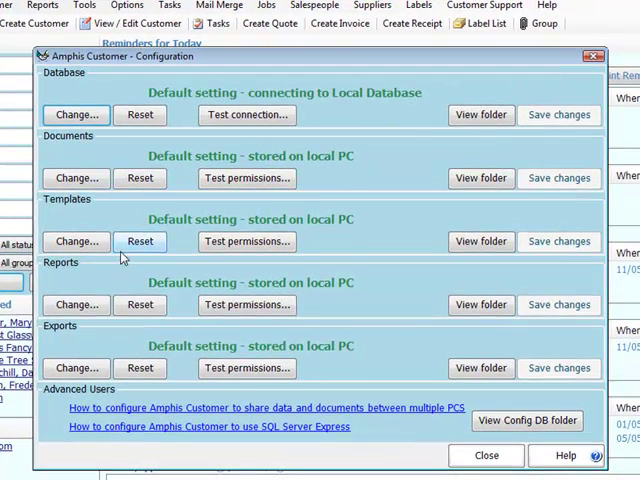
mouse_move(272, 211)
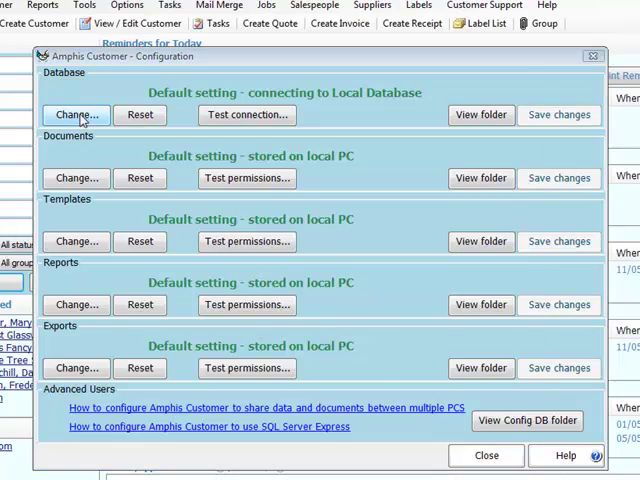
Switch the database to J:\Public\customer.mdb and documents to J:\Public\documents, testing both OK.
left_click(77, 114)
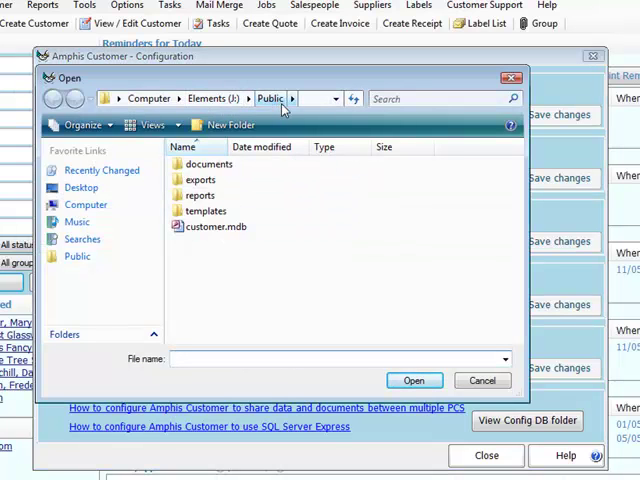
mouse_move(213, 226)
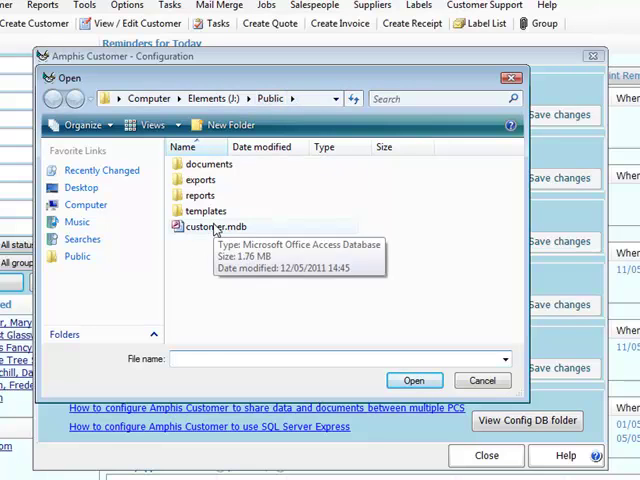
left_click(414, 380)
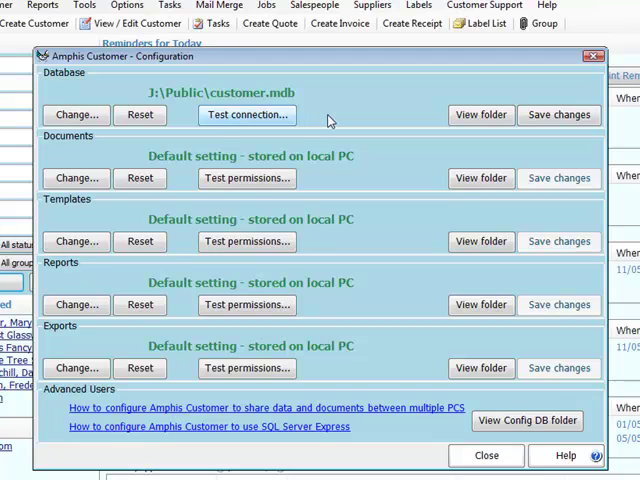
left_click(247, 114)
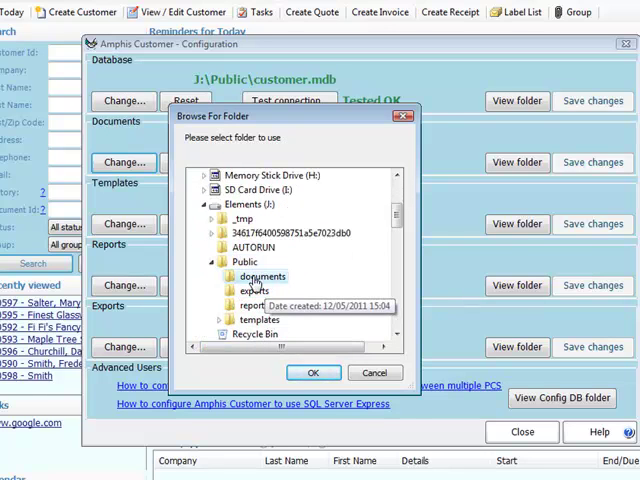
left_click(312, 372)
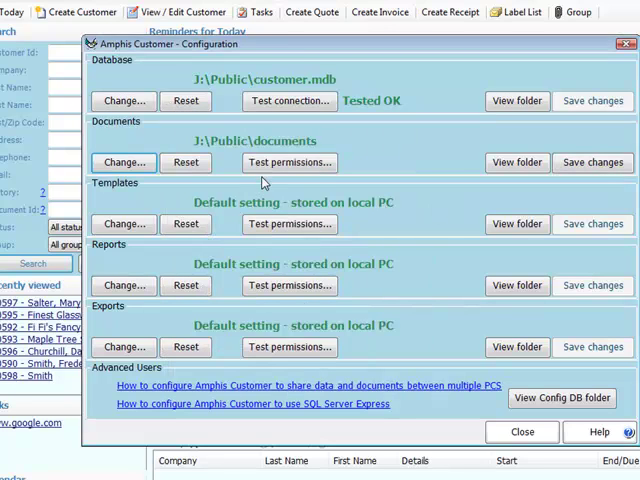
left_click(289, 162)
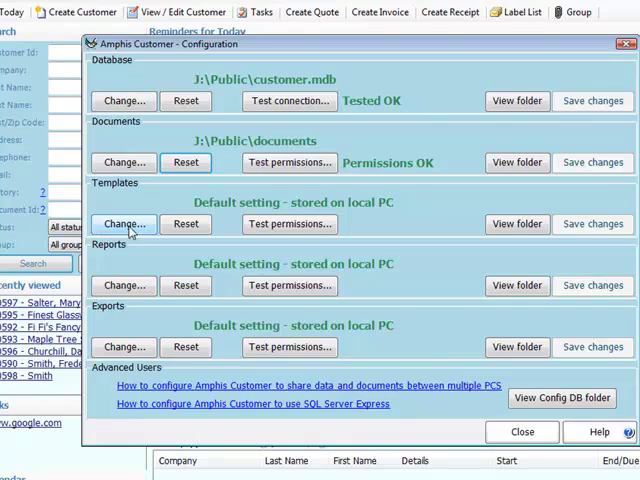
Browse the Elements (J:) drive to set templates to J:\Public\templates and save changes.
left_click(123, 224)
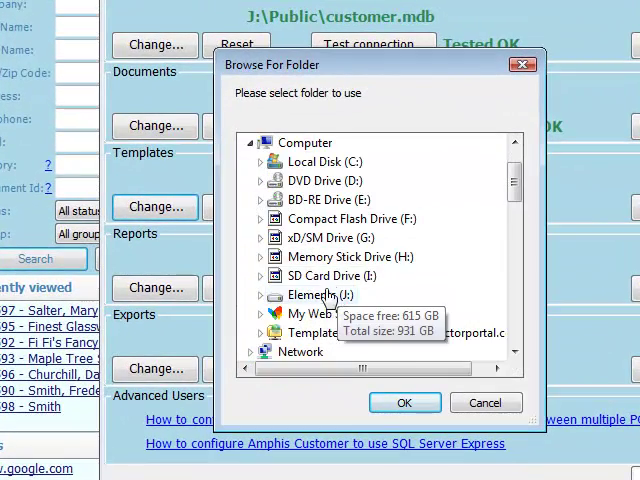
left_click(260, 295)
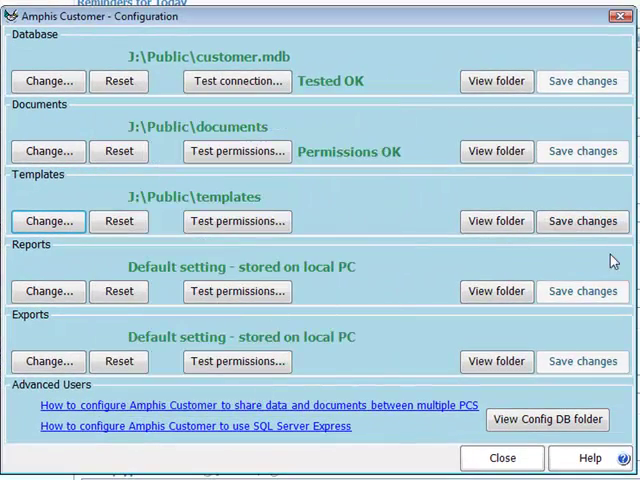
left_click(238, 221)
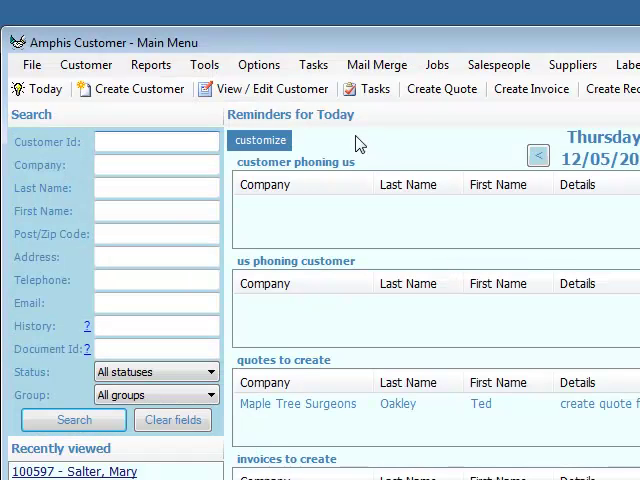
Reopen Tools > Configuration to verify the J:\Public paths, then open the View Config DB folder.
left_click(204, 64)
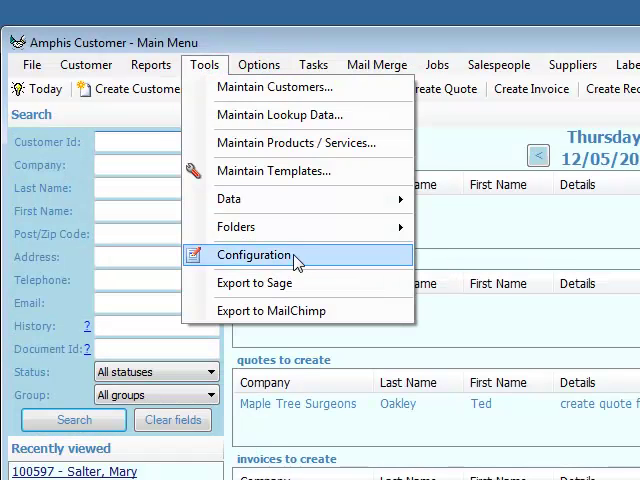
left_click(253, 254)
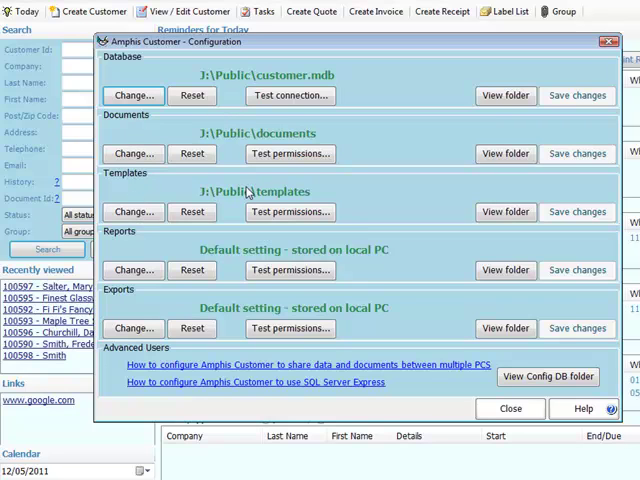
mouse_move(230, 205)
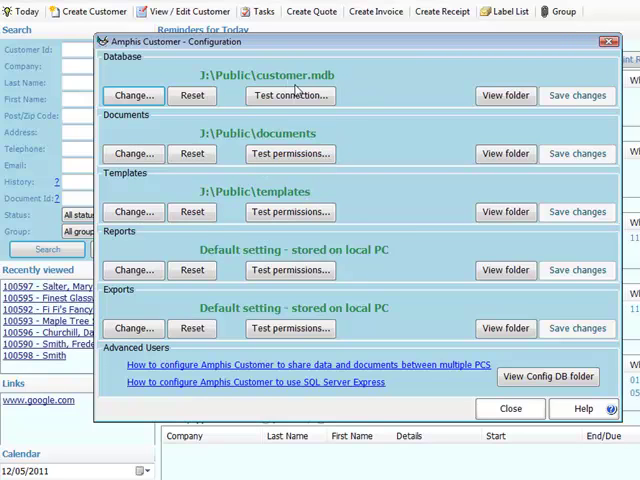
mouse_move(468, 392)
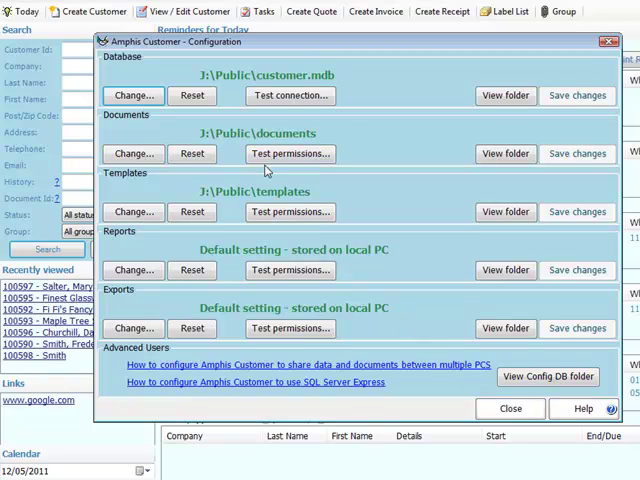
left_click(505, 95)
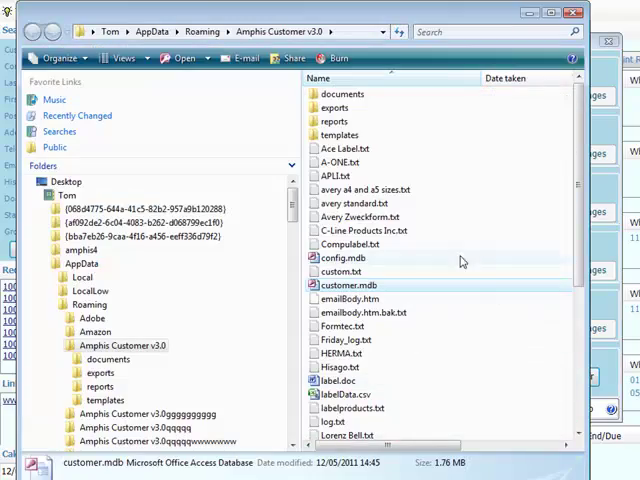